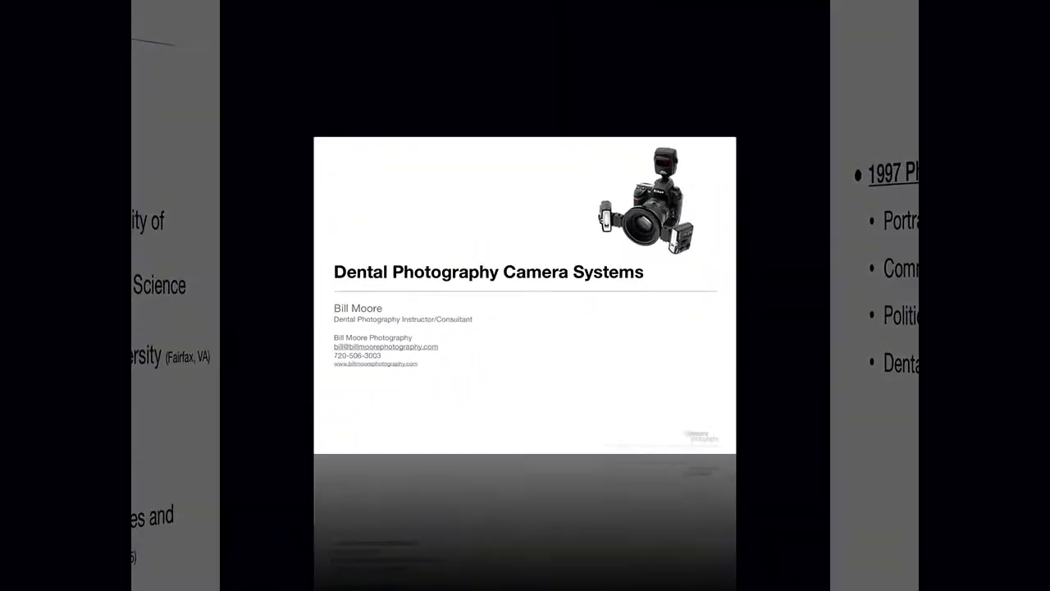
# Advance the slideshow from the title slide to the Workflow and Color Management slide
pyautogui.press('right')
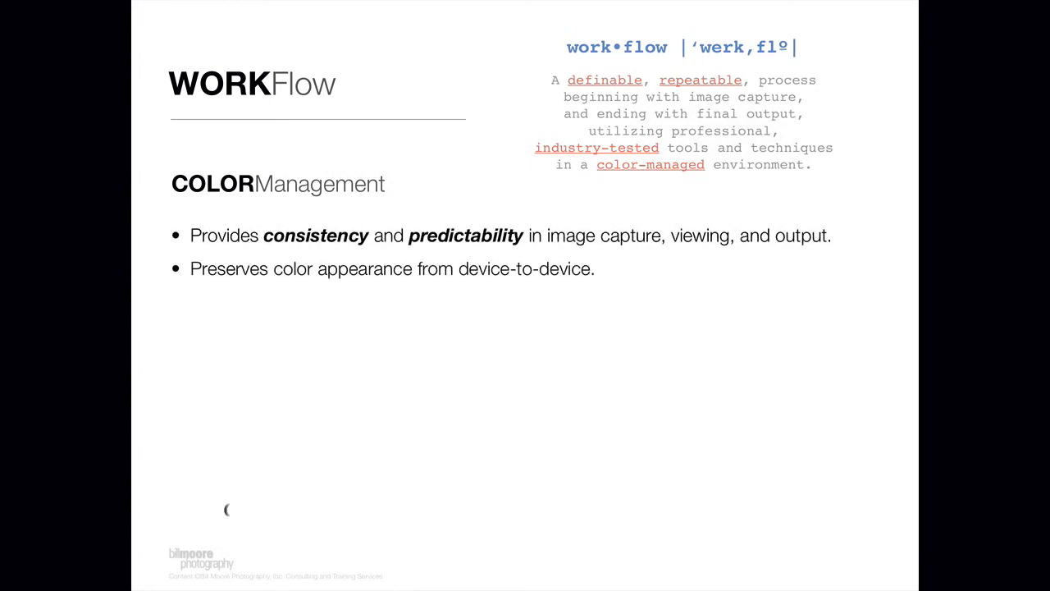